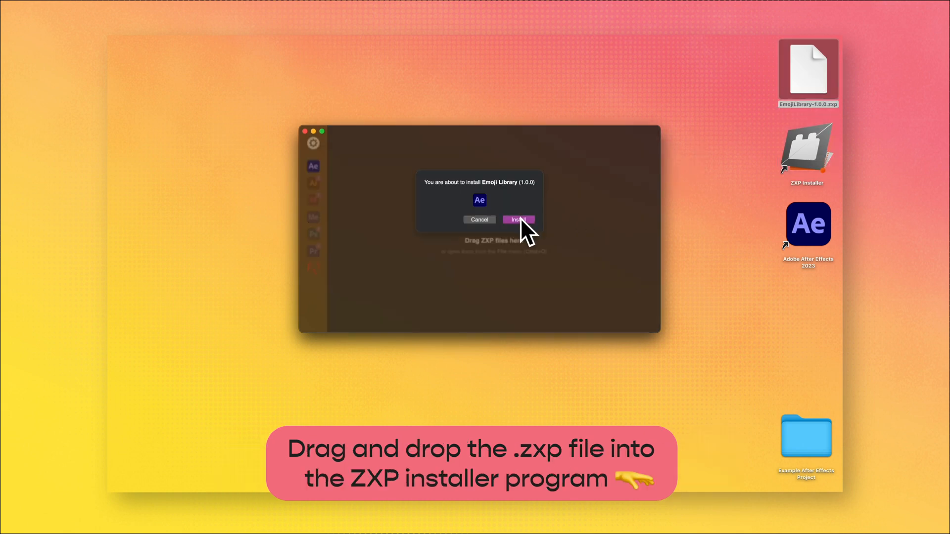
# Step: Confirm the Emoji Library install, then open Demo Project.aep in After Effects
pyautogui.click(517, 219)
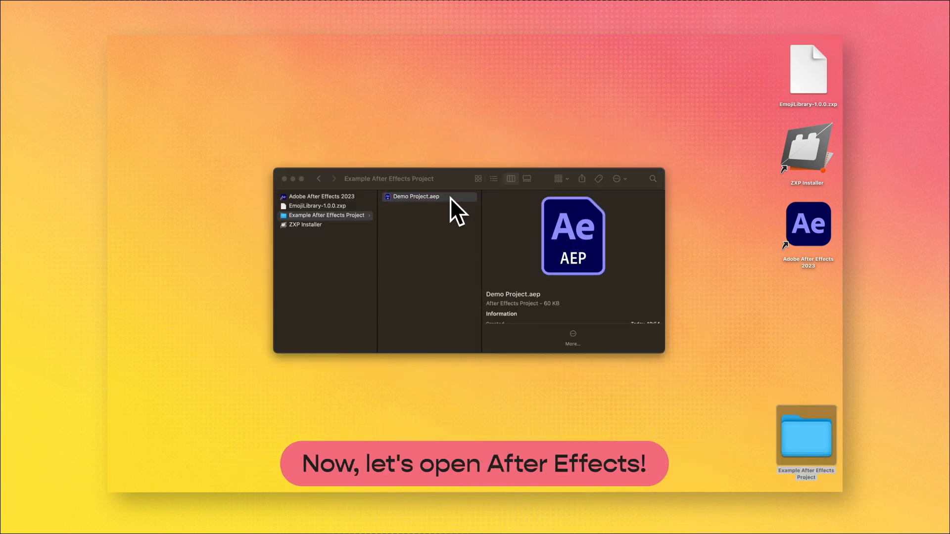
pyautogui.doubleClick(415, 196)
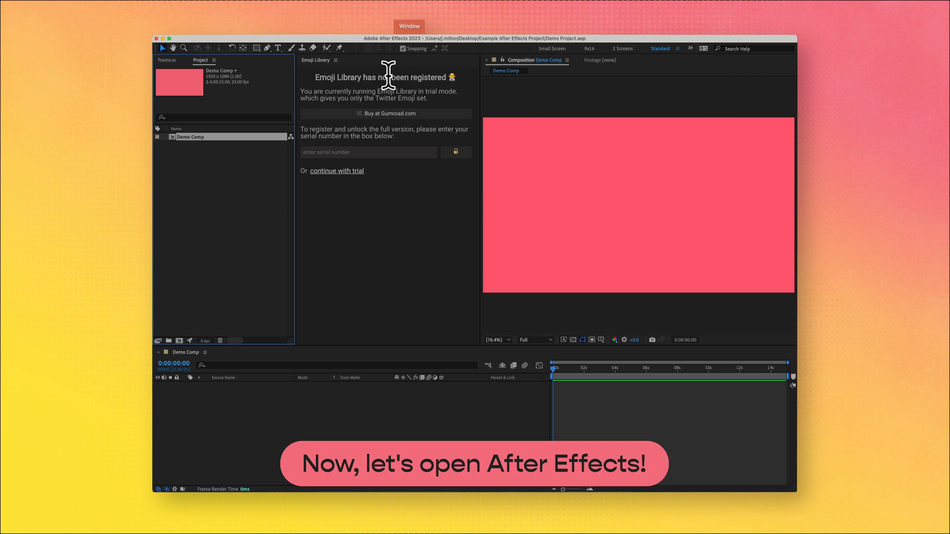
# Step: Show the Emoji Library panel via Window > Extensions and register it with the serial number
pyautogui.click(408, 26)
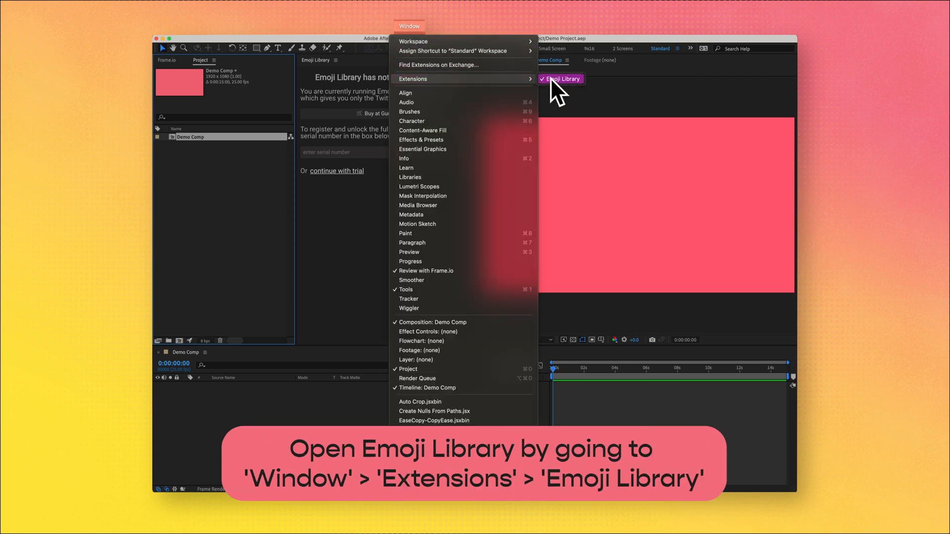
pyautogui.click(560, 79)
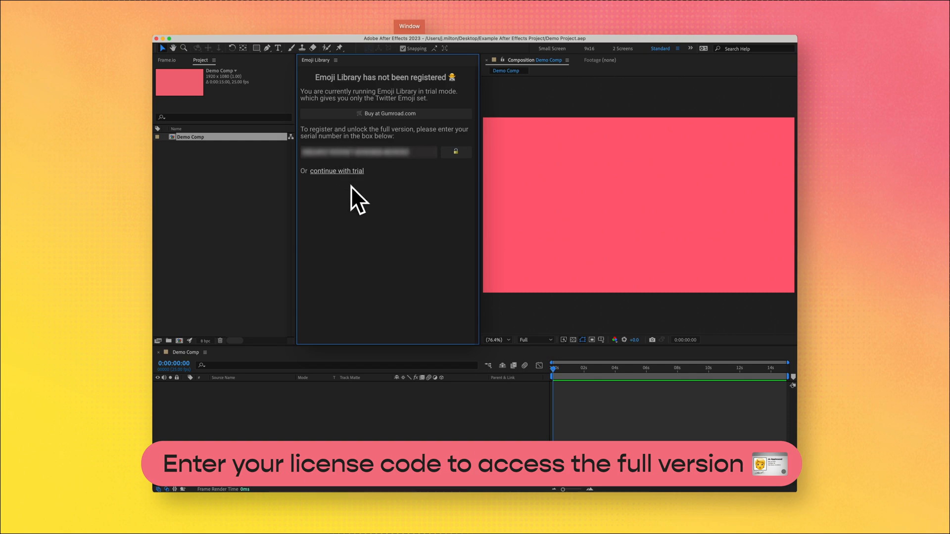
pyautogui.click(336, 171)
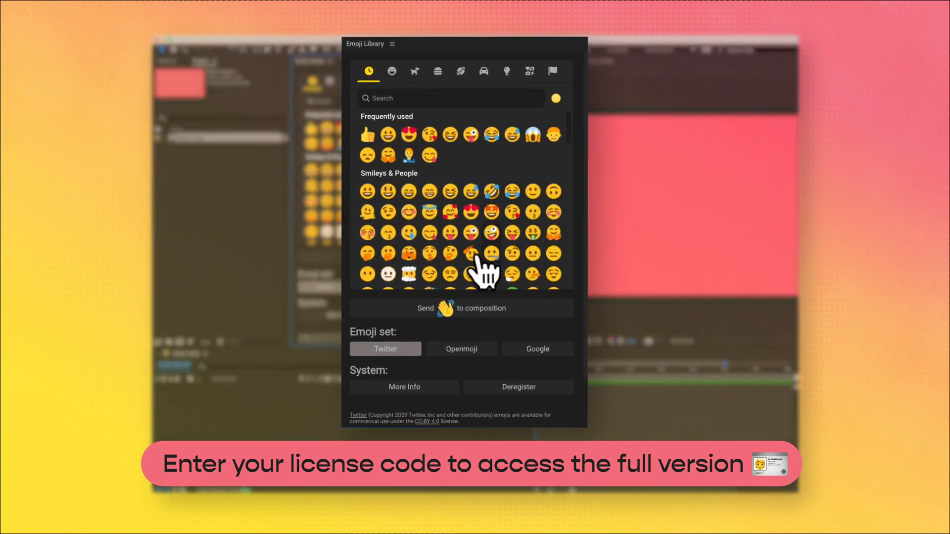
# Step: Preview the Openmoji and Google emoji sets, then return to the Twitter set
pyautogui.click(460, 349)
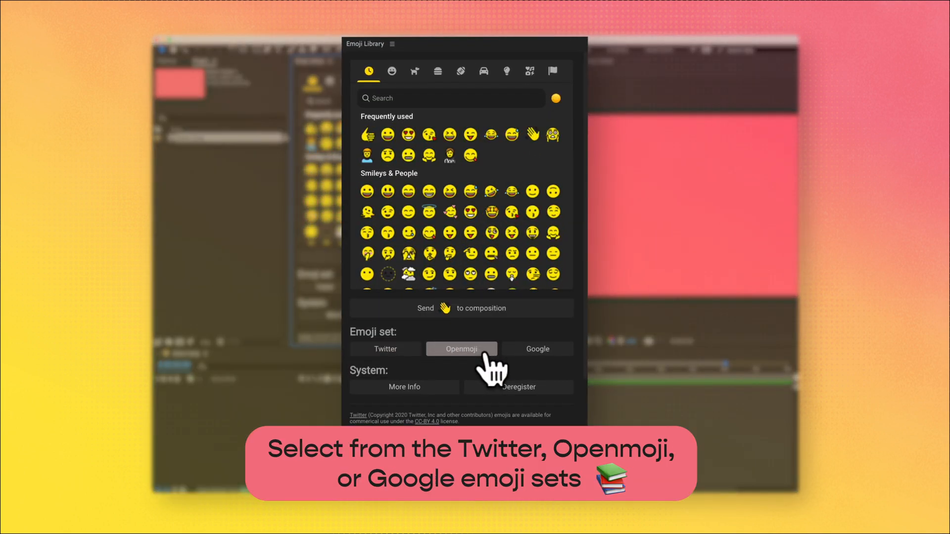
pyautogui.click(536, 349)
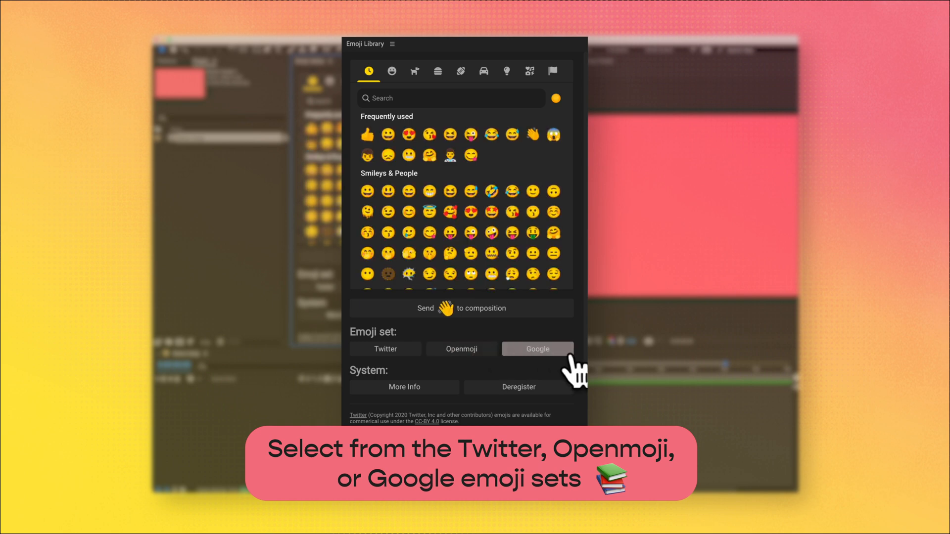
pyautogui.click(385, 350)
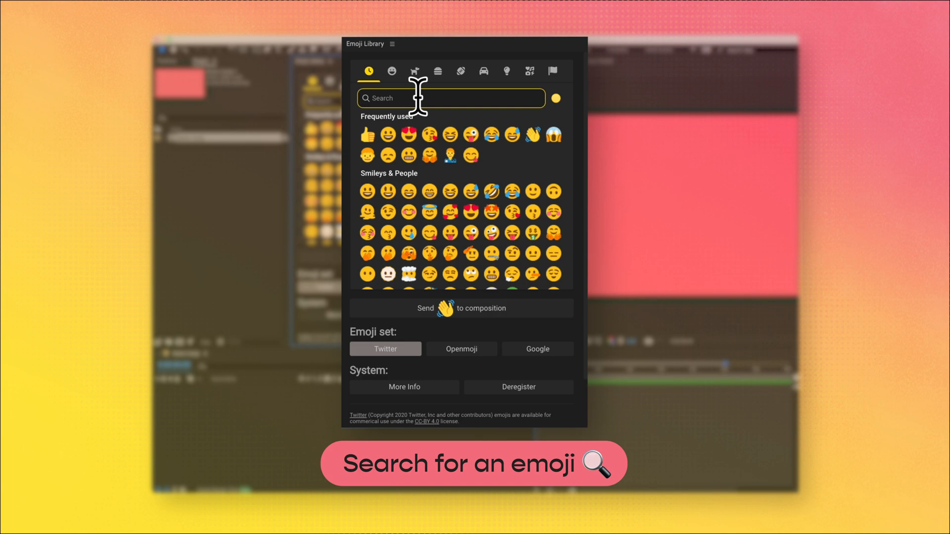
# Step: Search for 'heart', then browse the Animals & Nature and Food & Drink categories
pyautogui.write('heart')
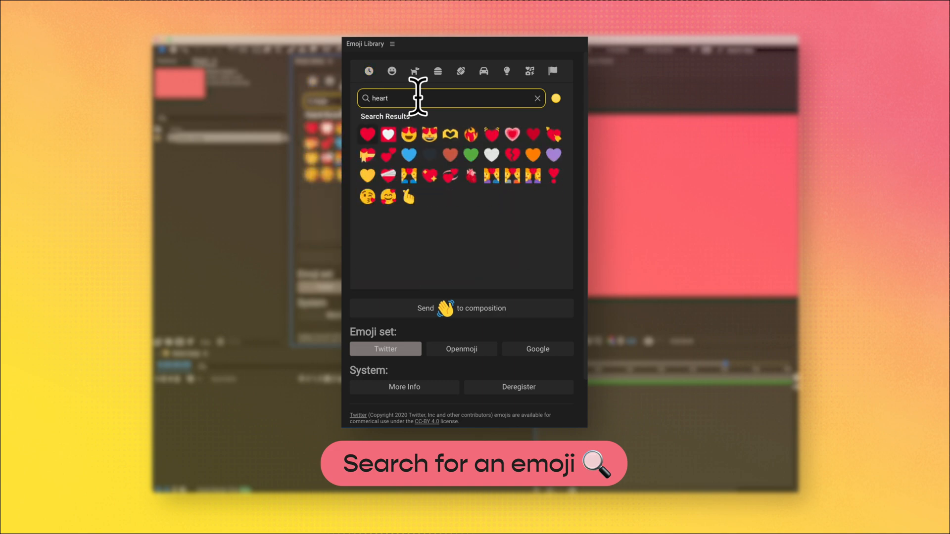
pyautogui.click(415, 71)
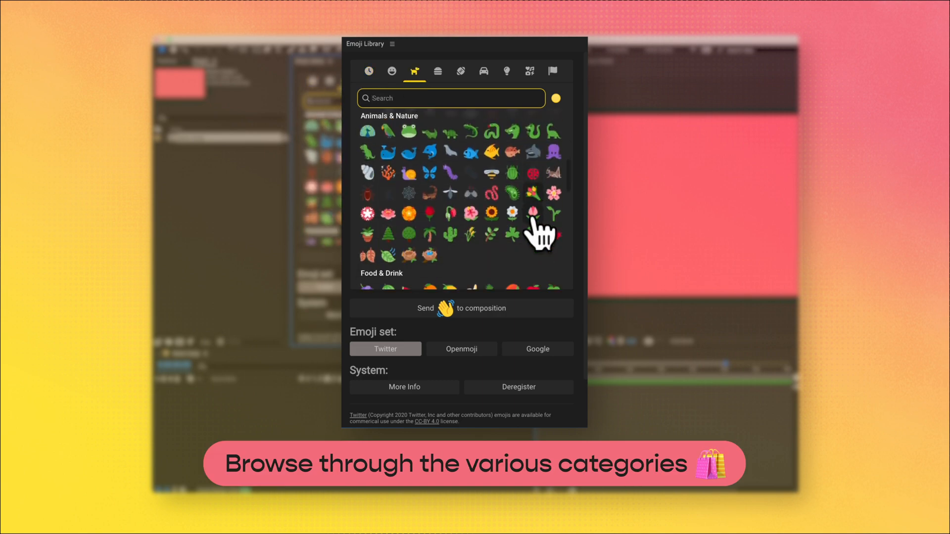
pyautogui.click(460, 71)
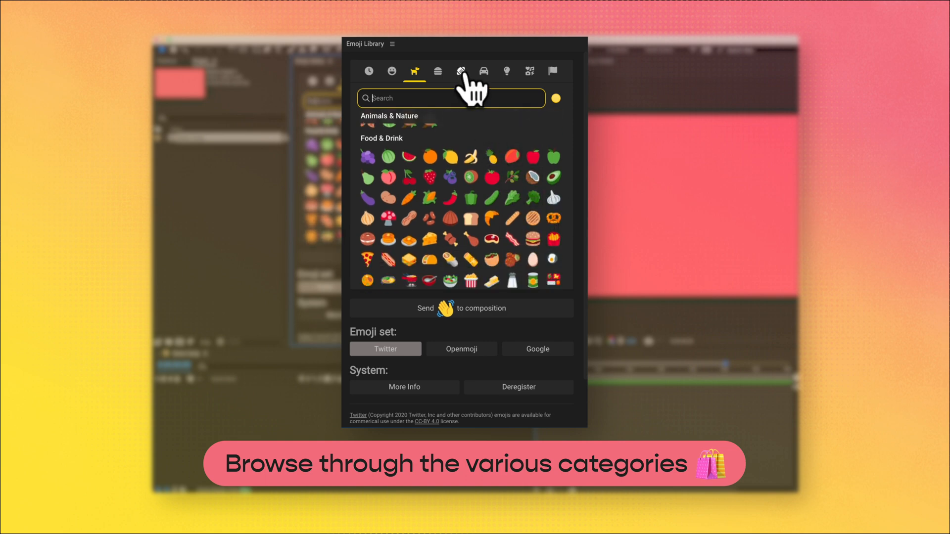
# Step: Pick the waving hand emoji from Smileys & People
pyautogui.click(391, 72)
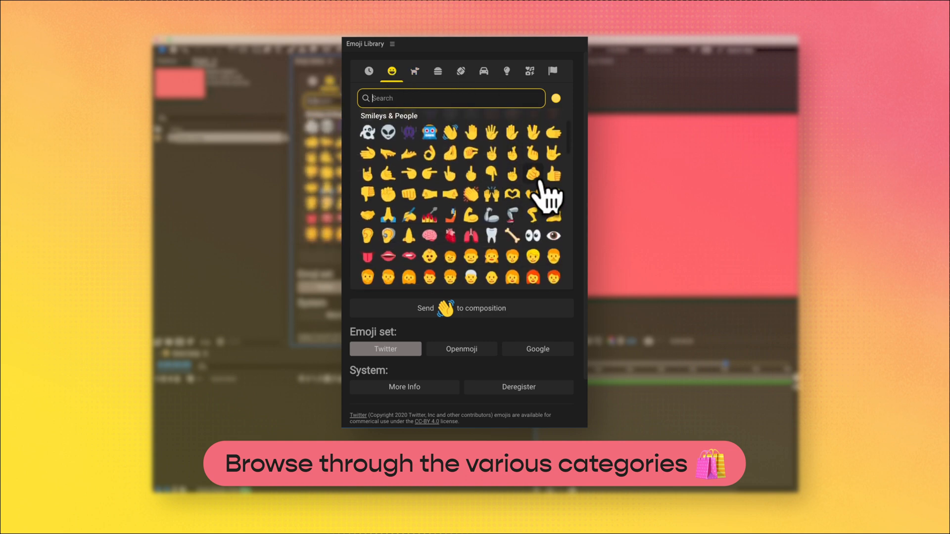
pyautogui.click(555, 98)
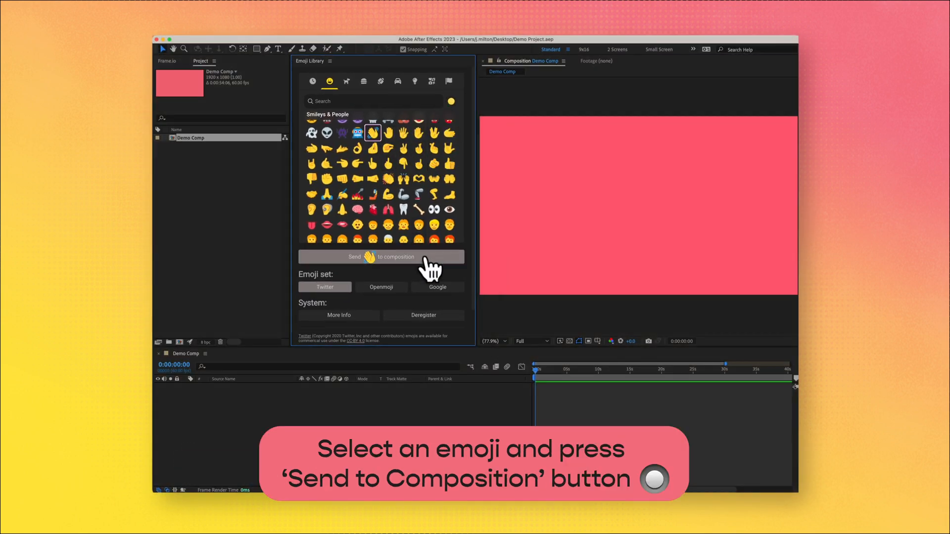
# Step: Send the waving hand emoji to Demo Comp and select its new layer
pyautogui.click(381, 256)
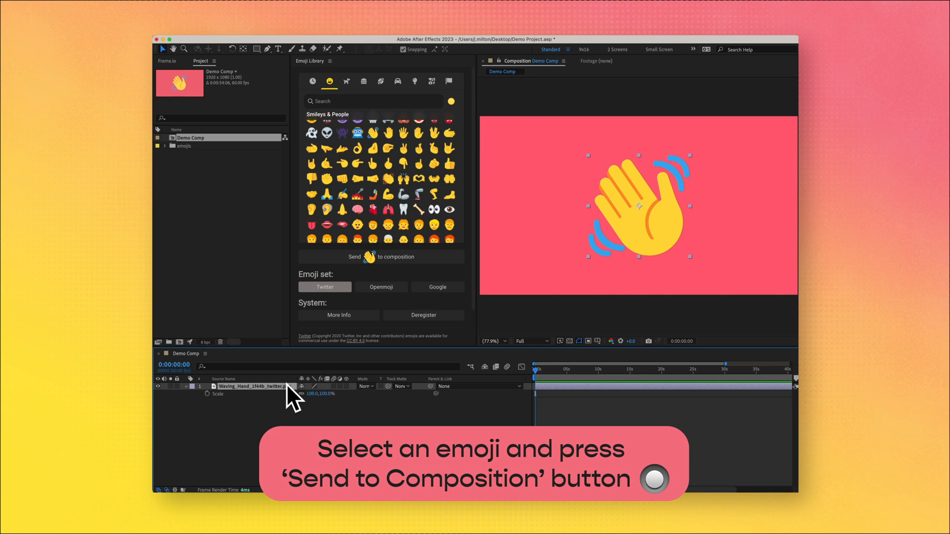
pyautogui.click(380, 257)
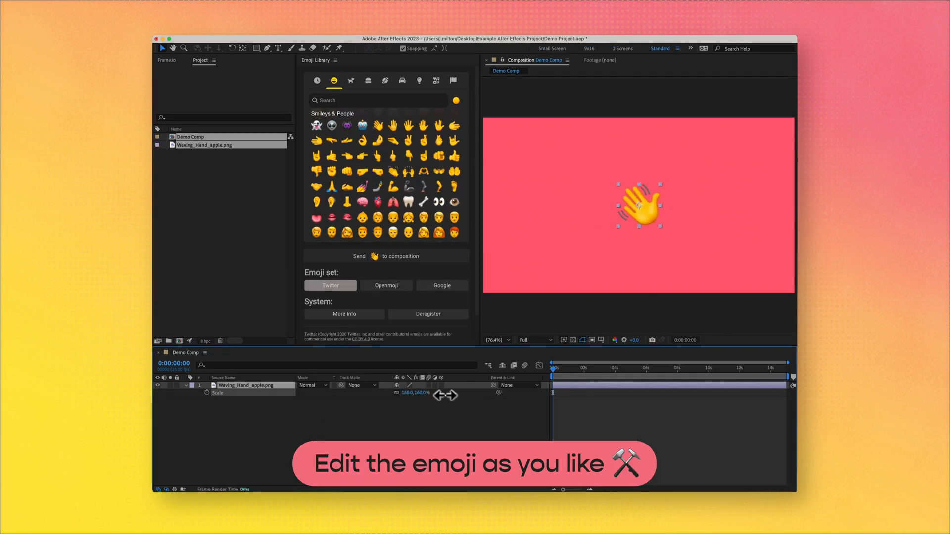